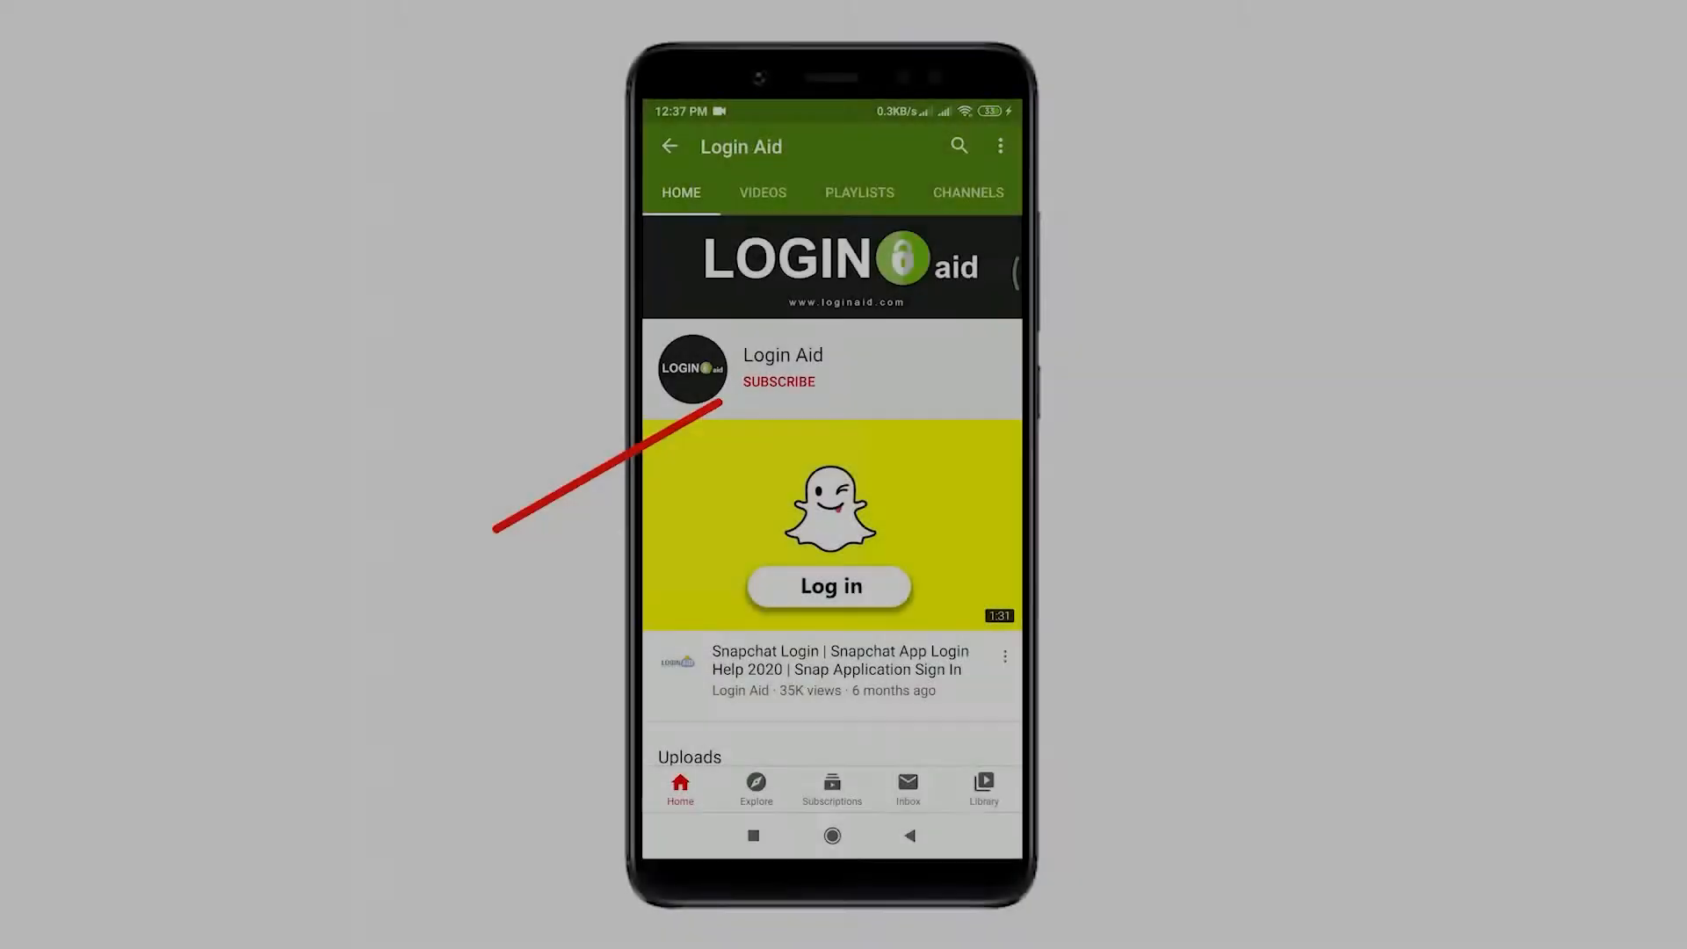
Go to the More page showing the account profile and app options
{"action": "left_click", "coordinate": [778, 381]}
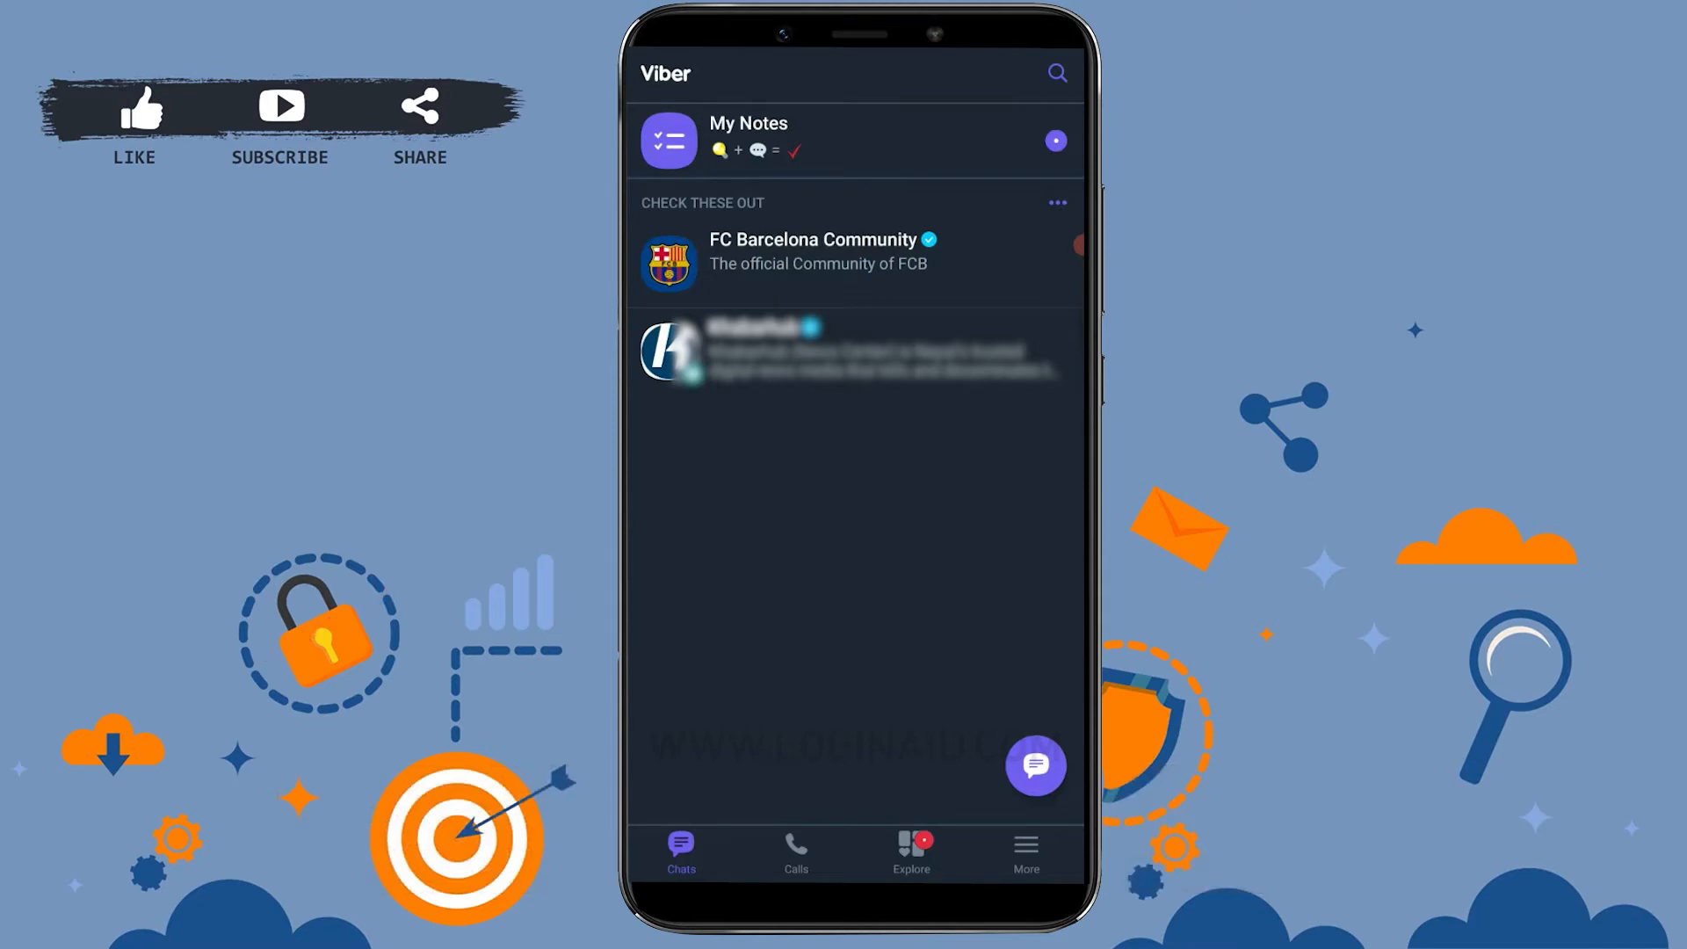
{"action": "left_click", "coordinate": [1022, 850]}
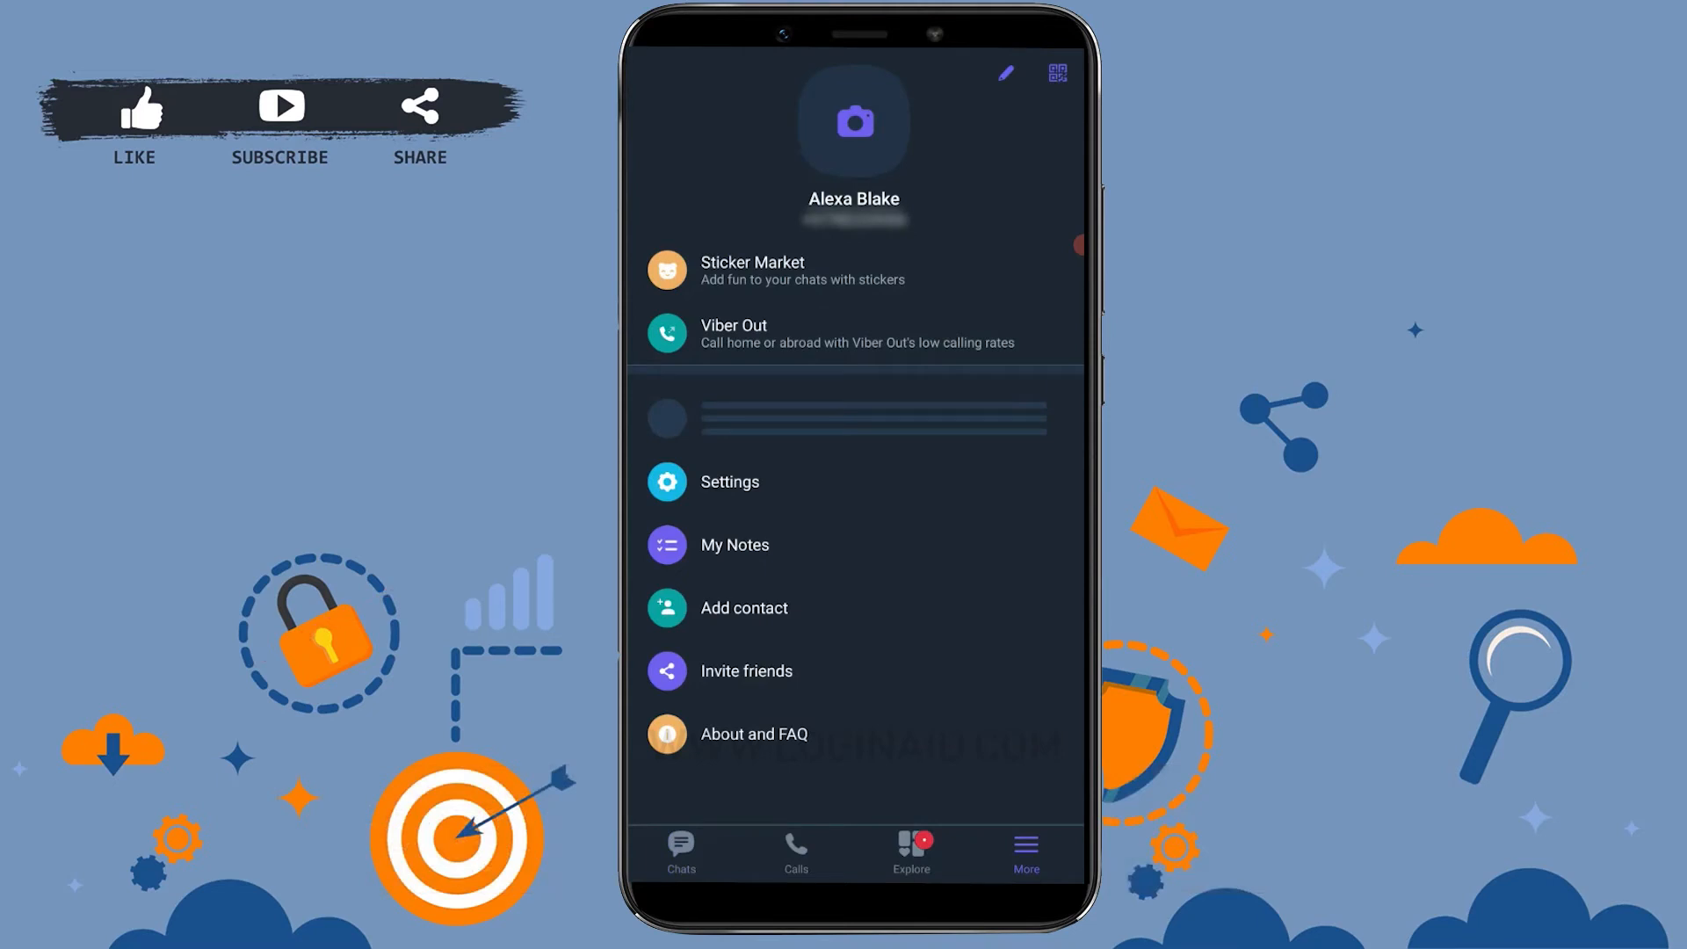
Navigate through Settings into the General settings section
{"action": "left_click", "coordinate": [729, 481]}
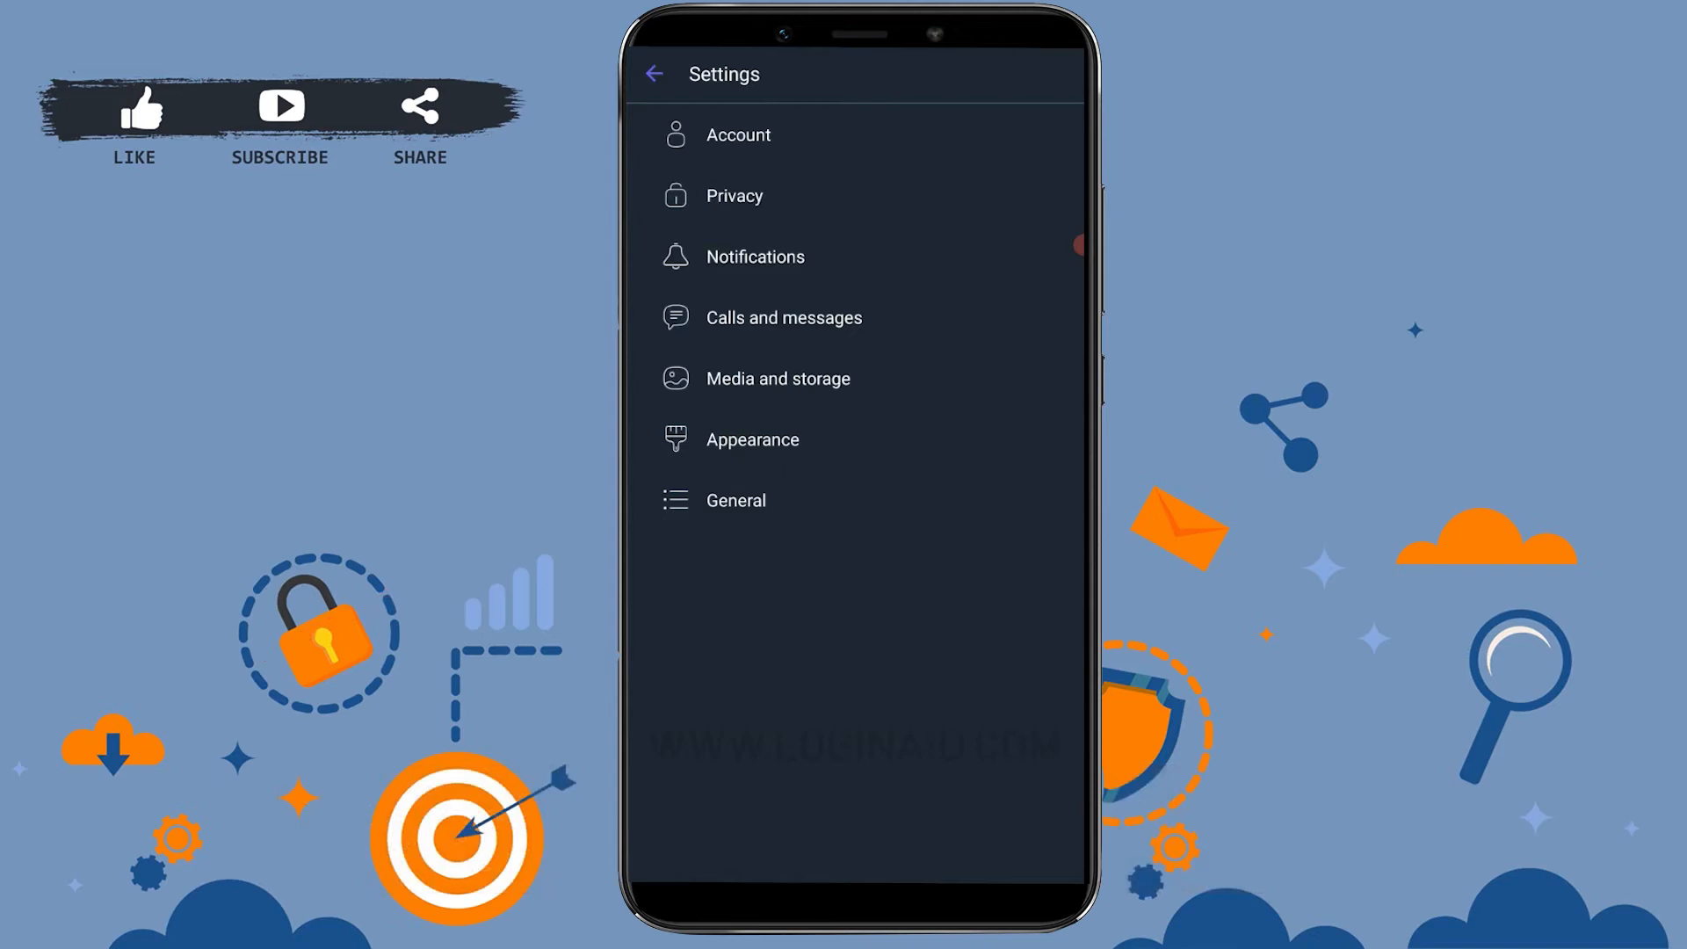
{"action": "left_click", "coordinate": [736, 499]}
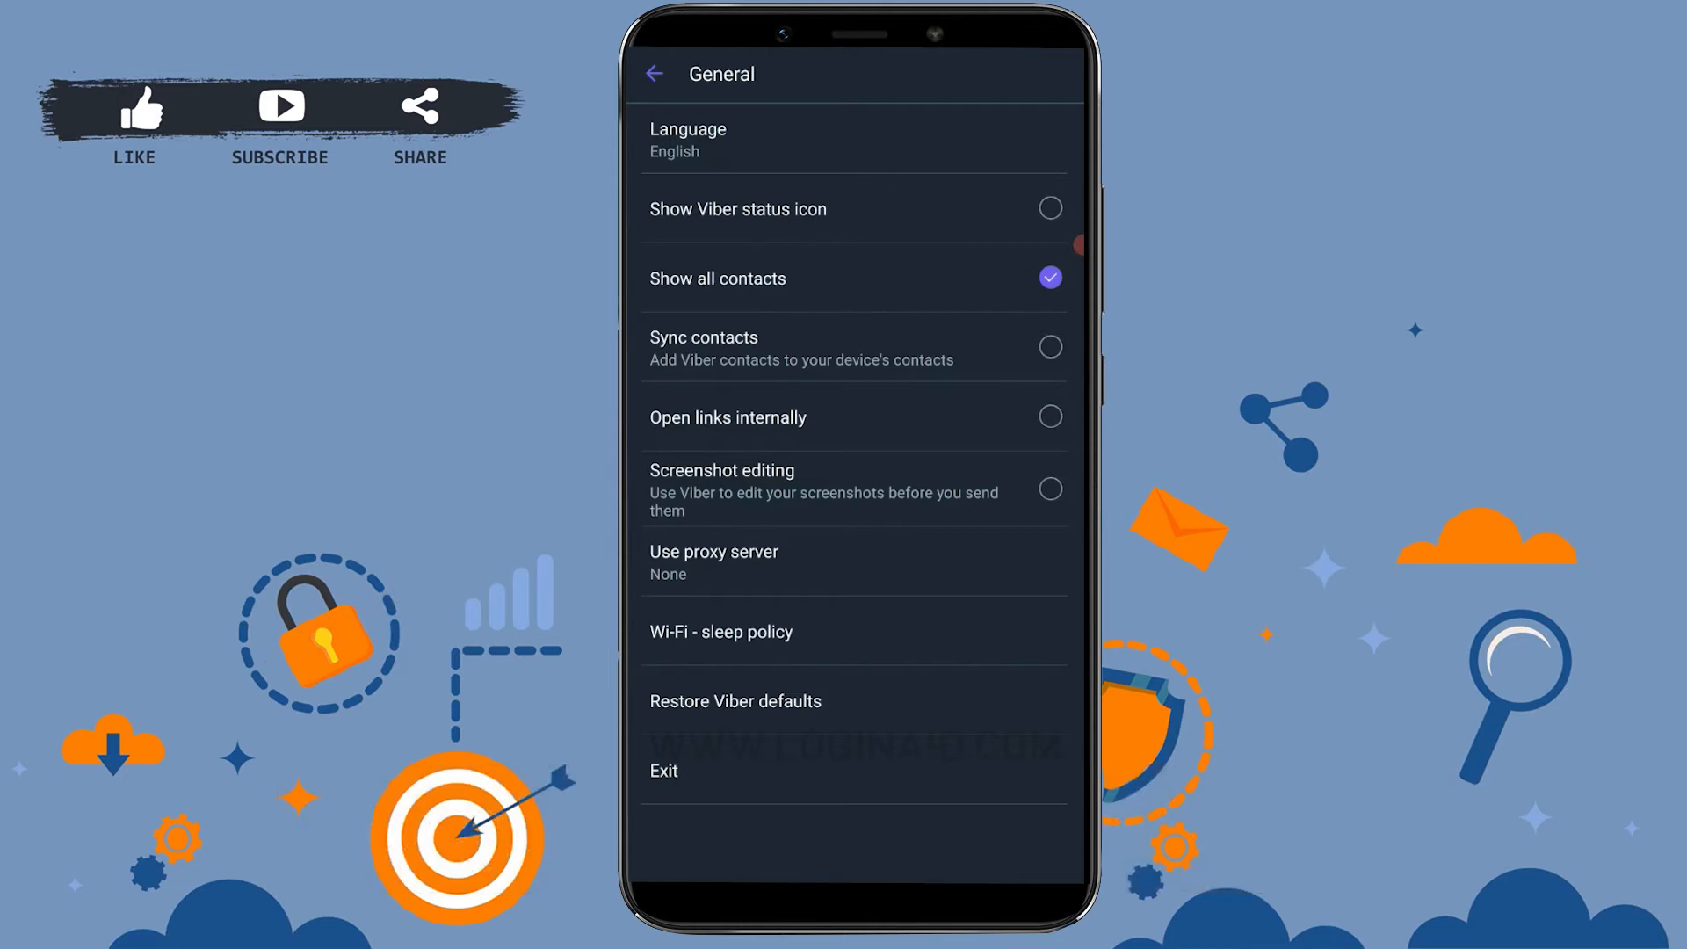
Exit Viber and confirm with OK, landing on the phone's home screen
{"action": "left_click", "coordinate": [664, 770]}
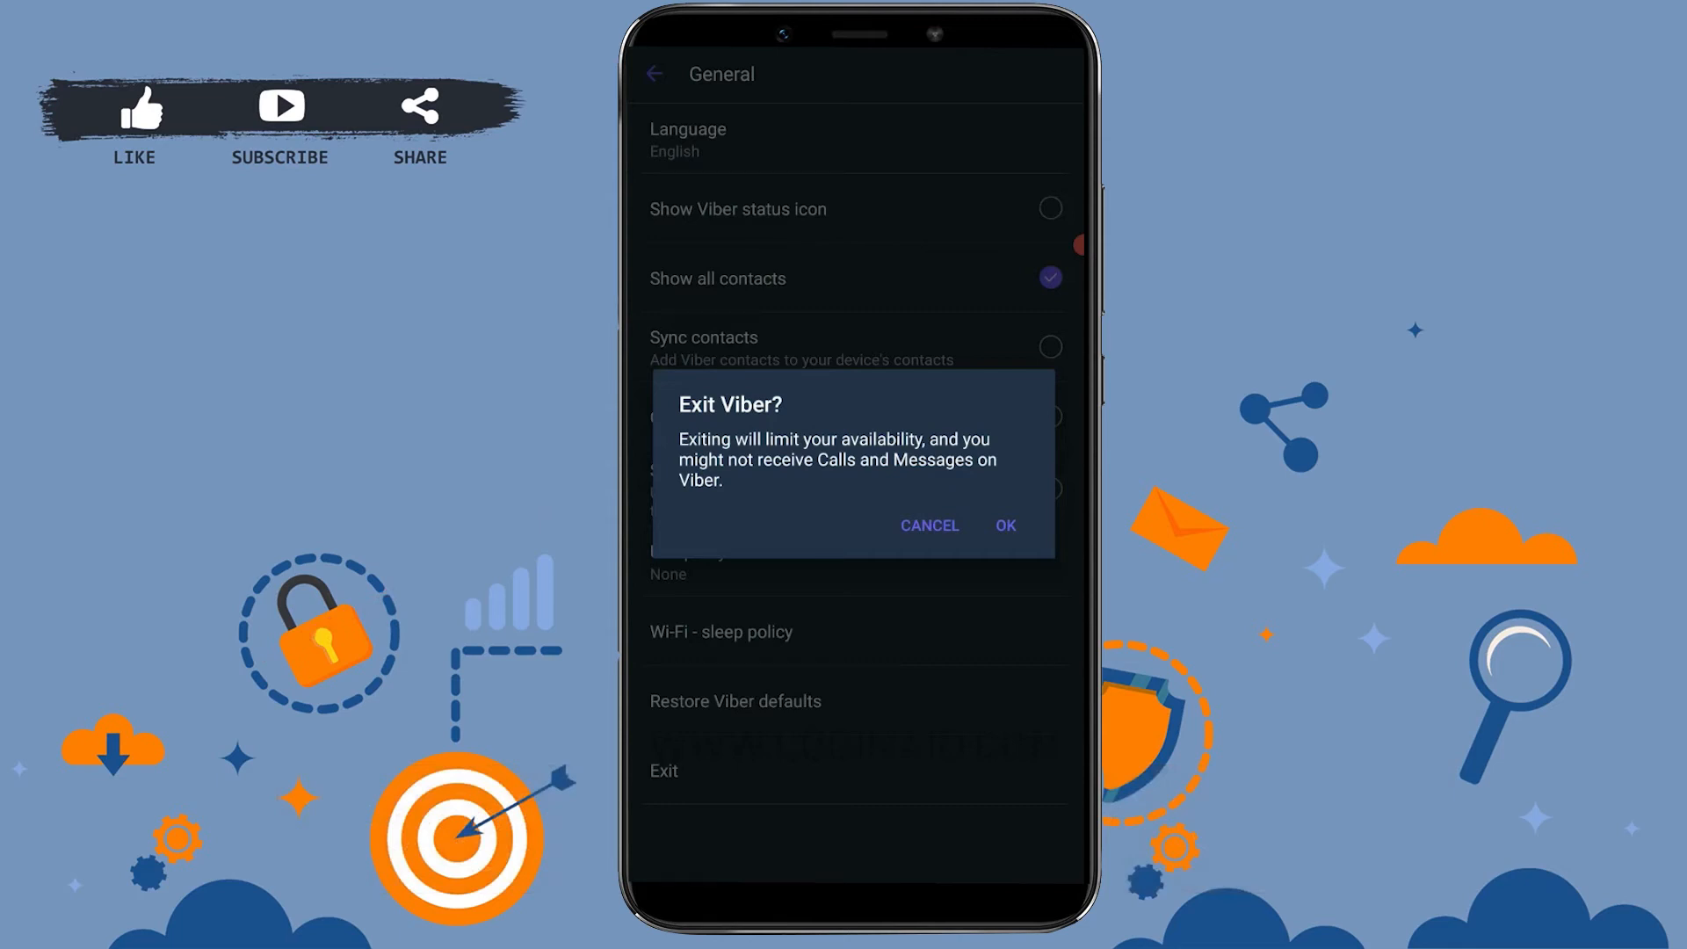
{"action": "left_click", "coordinate": [1004, 525]}
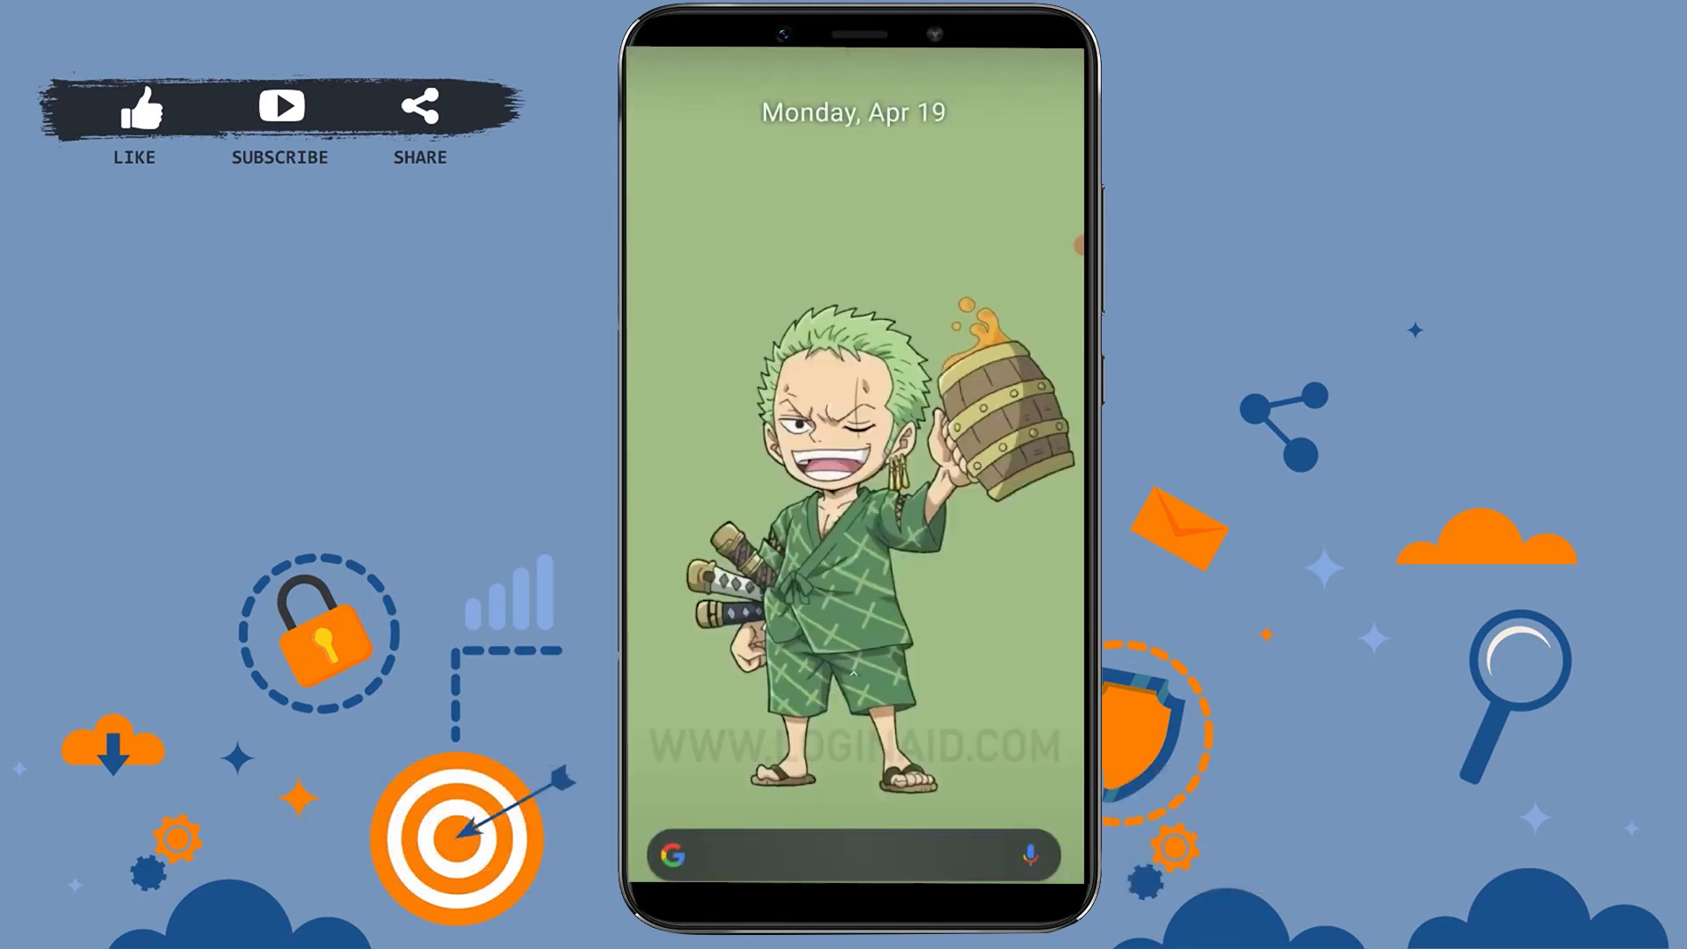